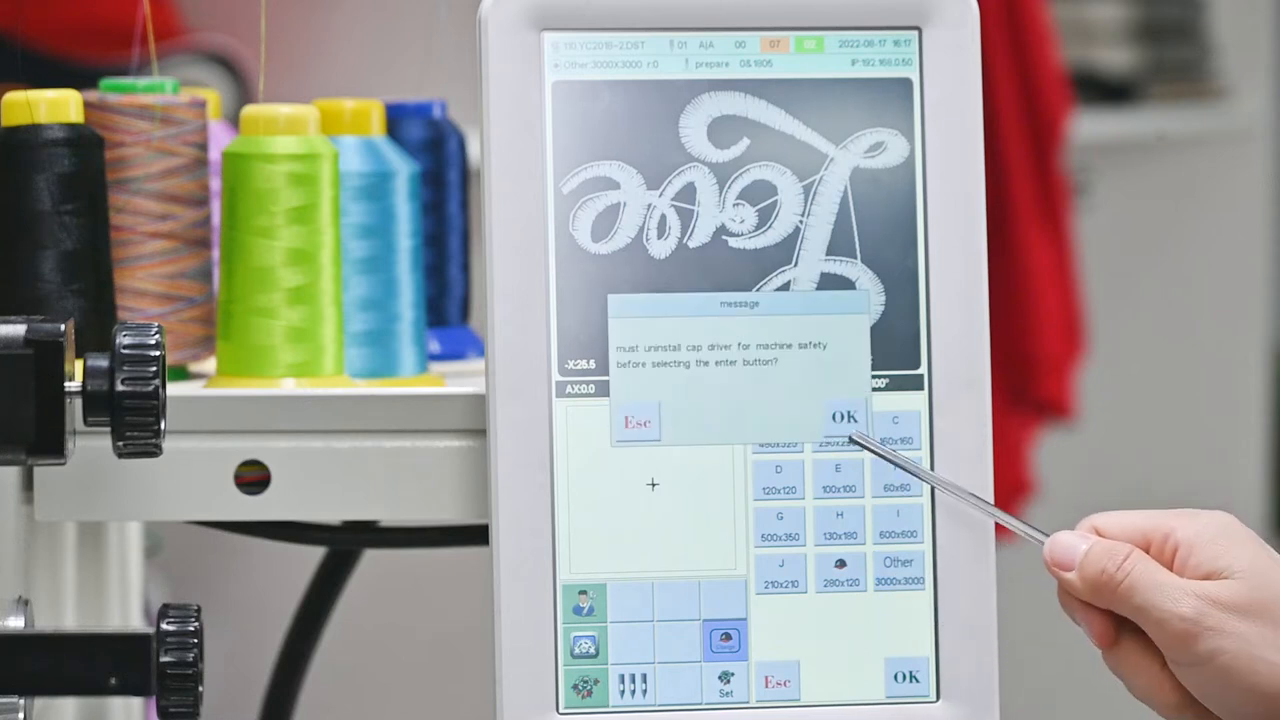
- Acknowledge the cap driver warning and confirm the Other hoop, returning to the Love pattern screen
{"action": "left_click", "coordinate": [846, 414]}
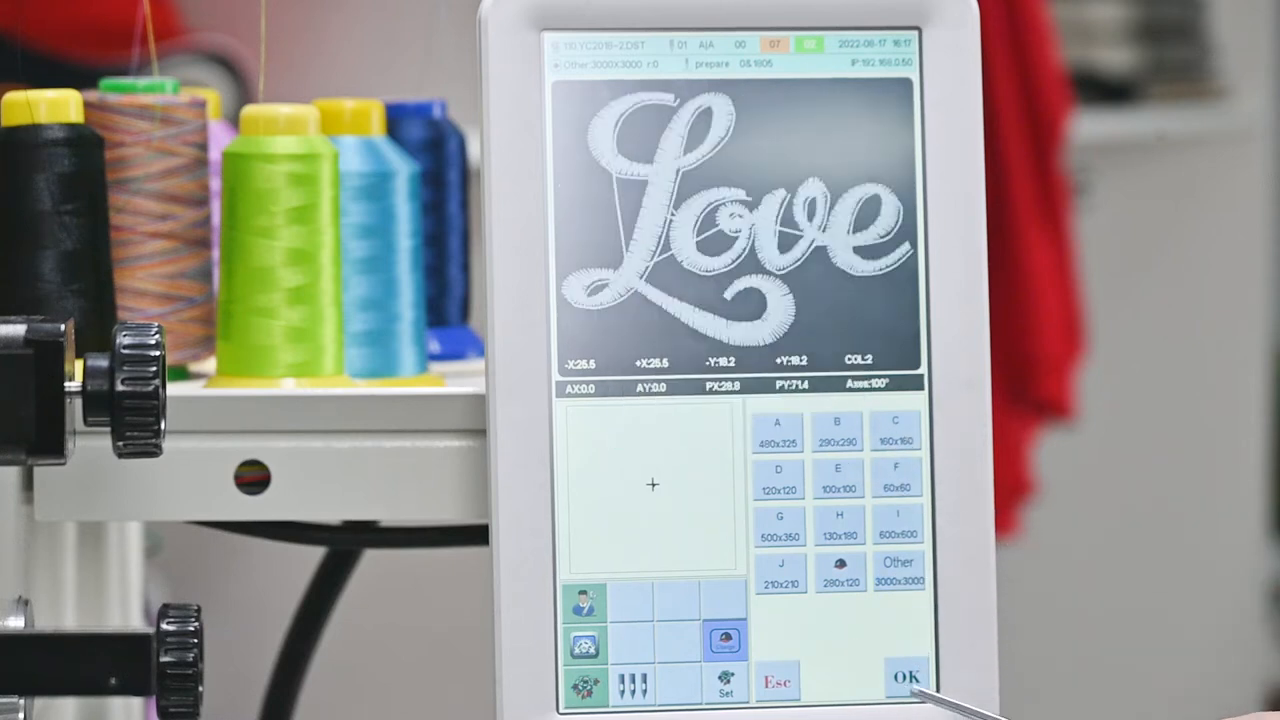
{"action": "left_click", "coordinate": [912, 676]}
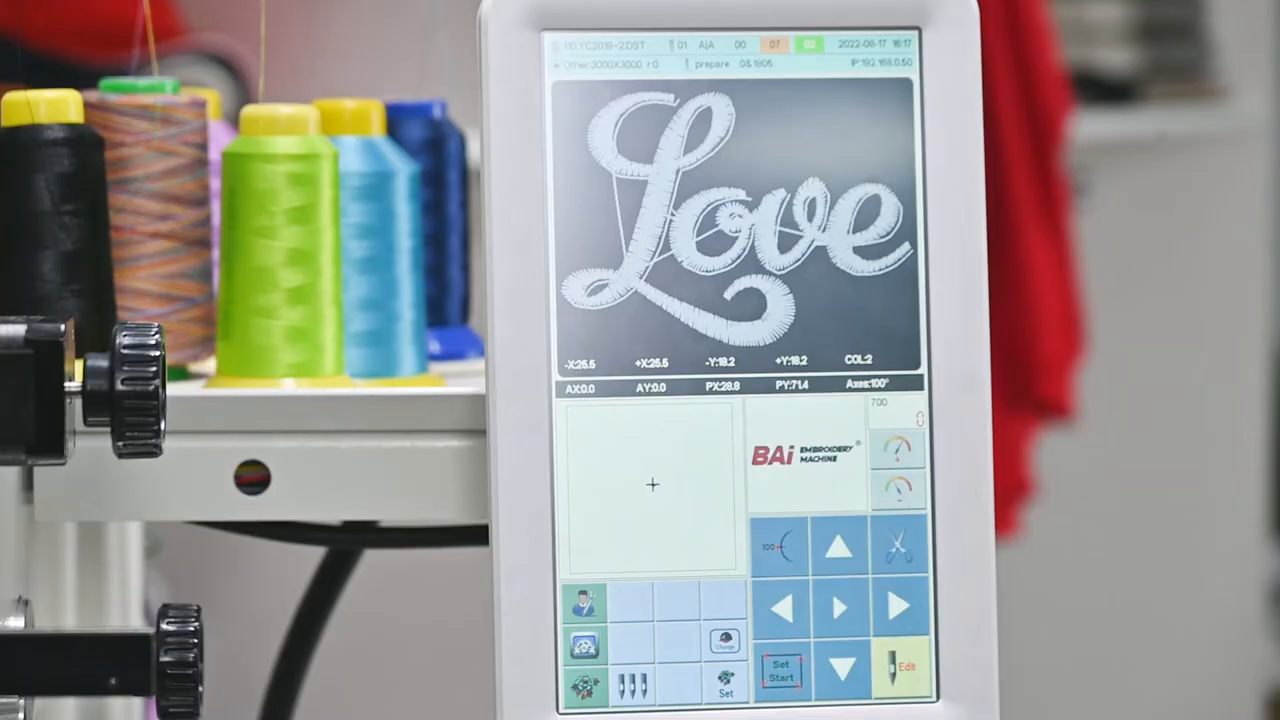